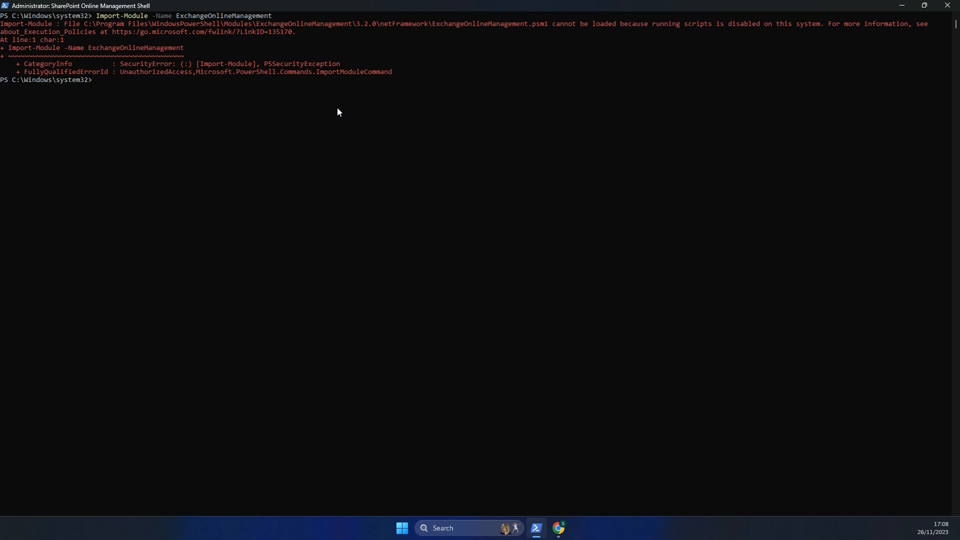
mouse_move(551, 121)
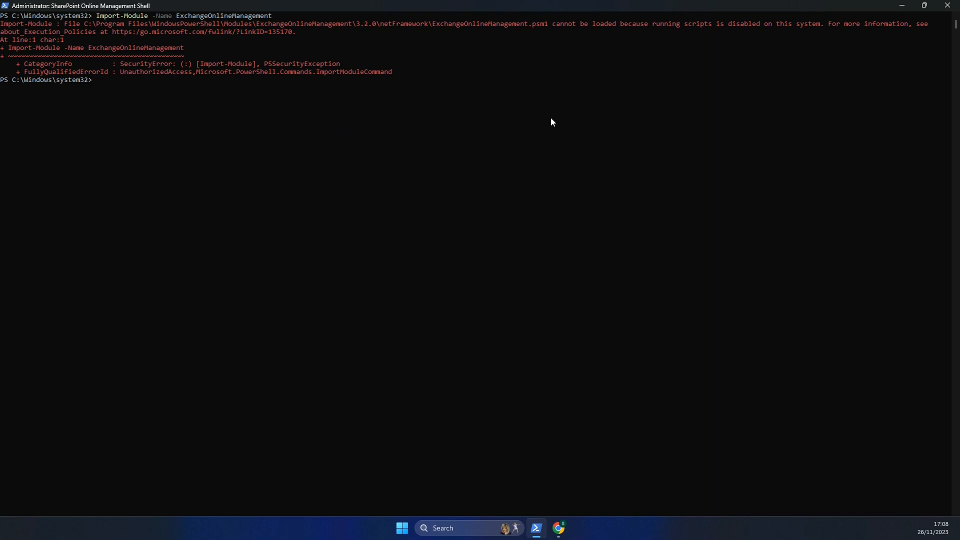
mouse_move(541, 42)
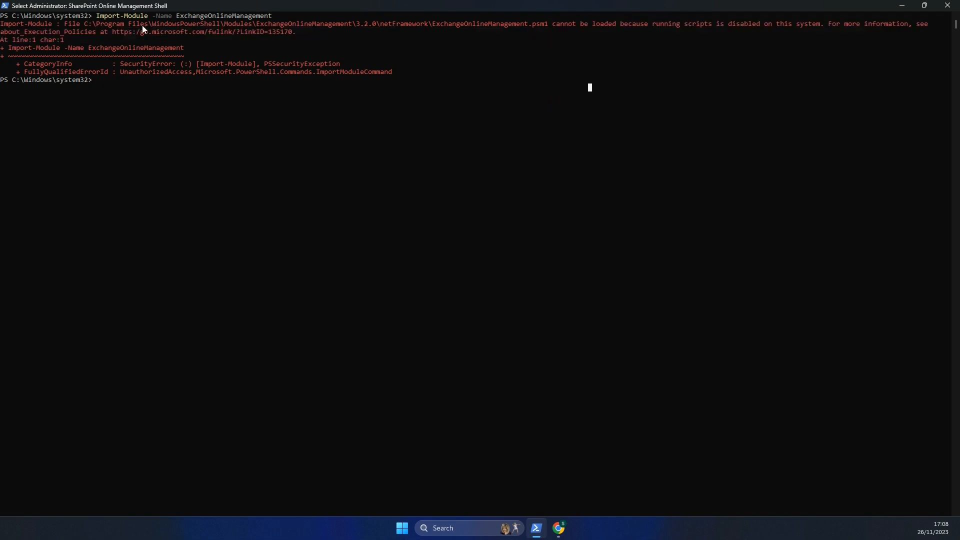
mouse_move(247, 129)
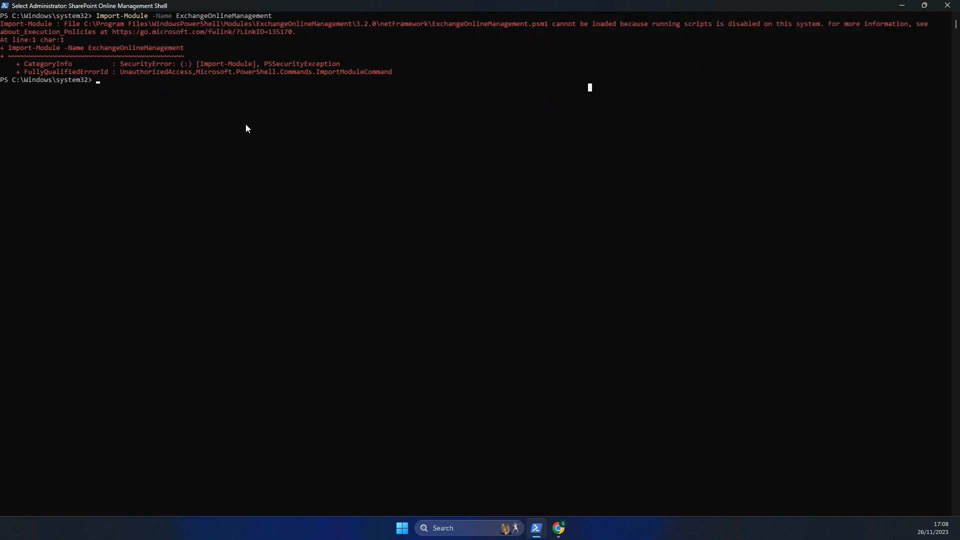
mouse_move(557, 36)
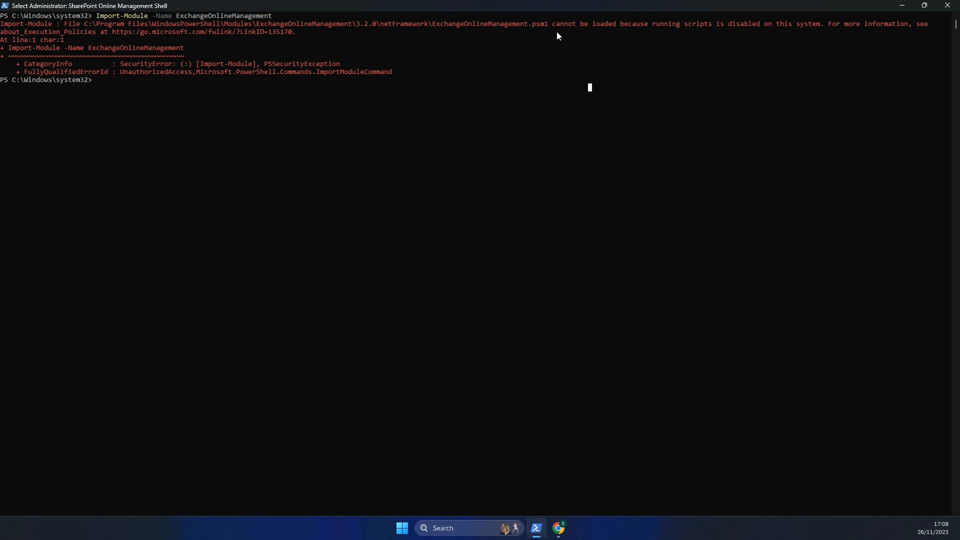
mouse_move(675, 37)
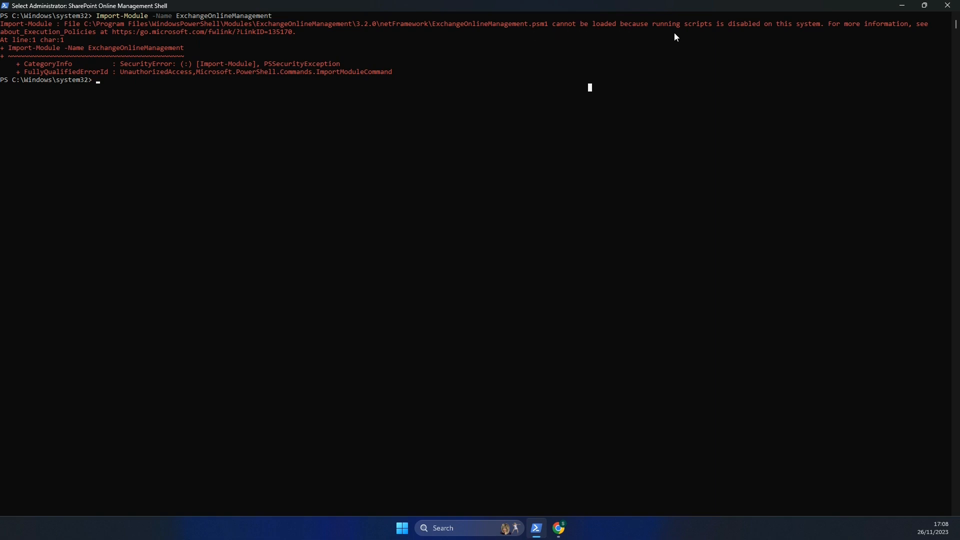
mouse_move(828, 34)
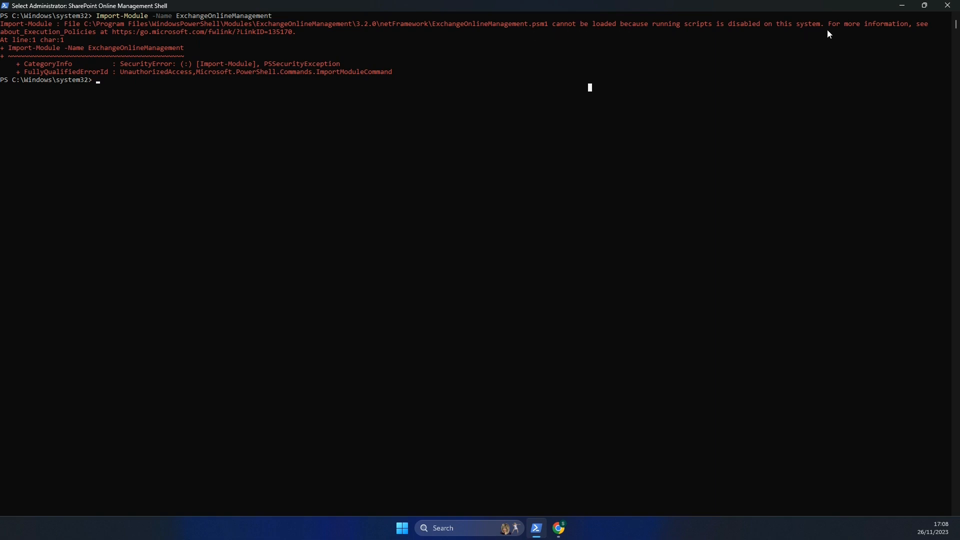
mouse_move(272, 47)
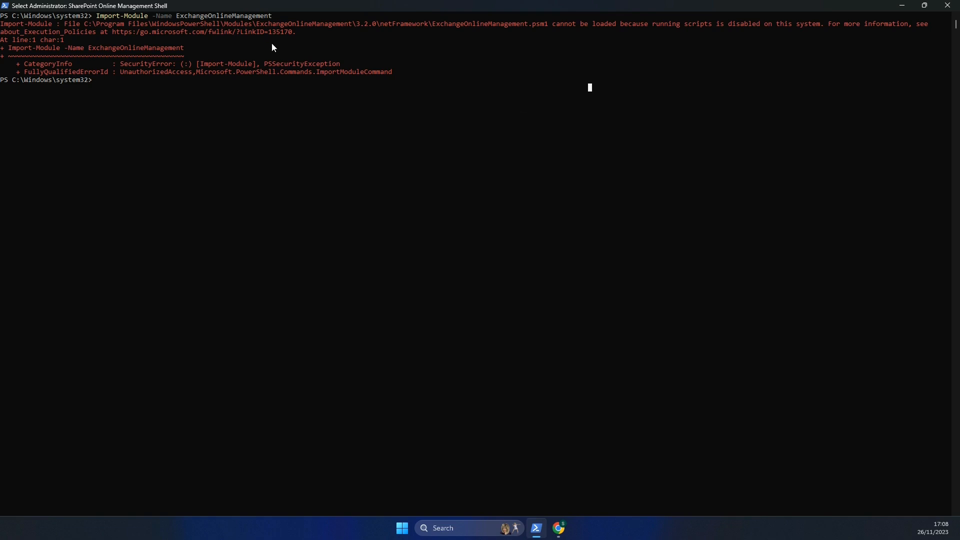
Review the execution policies documentation in Chrome and return to the shell
click(558, 529)
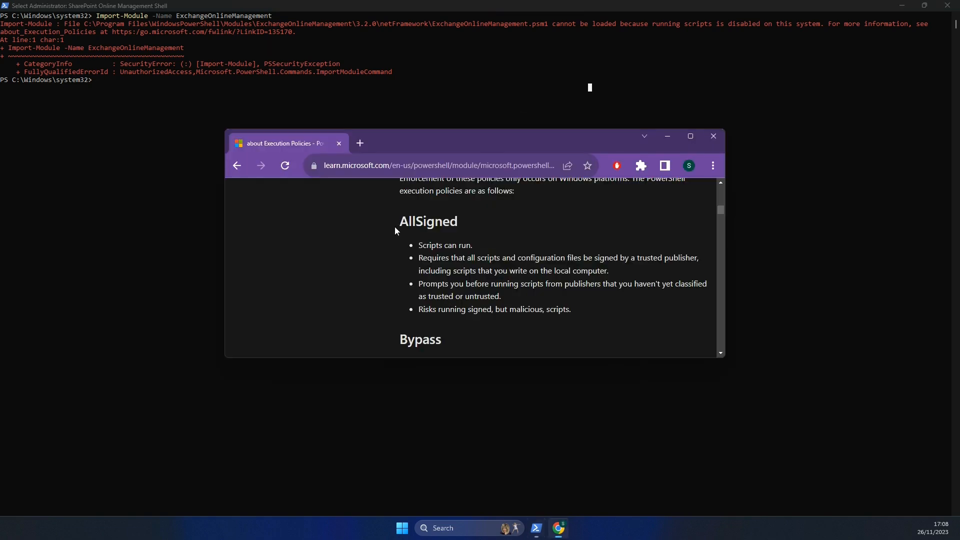
click(689, 136)
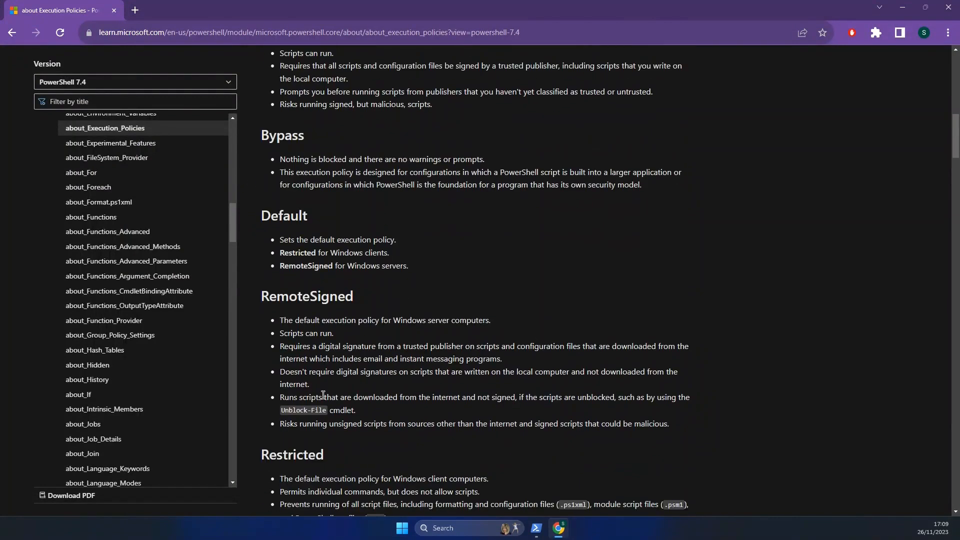
scroll(up, 3)
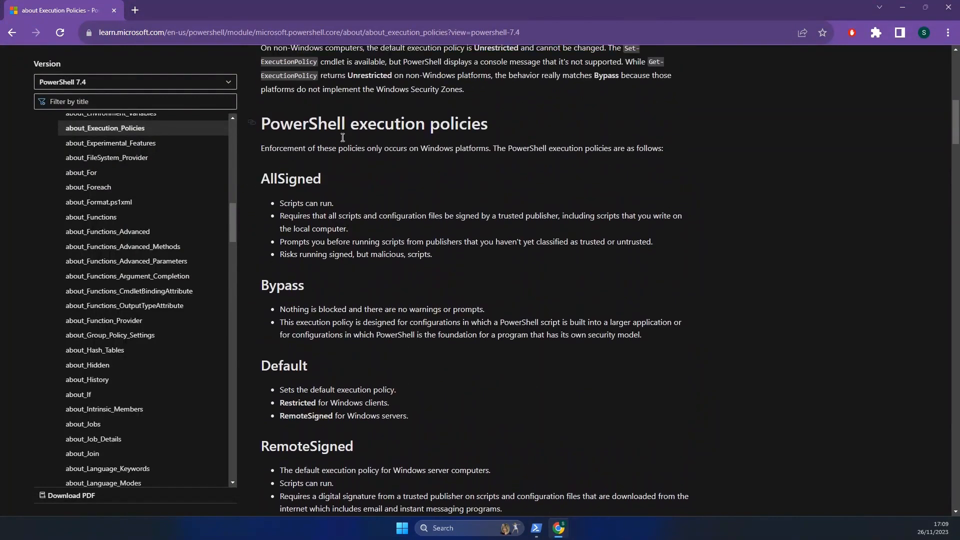
click(536, 532)
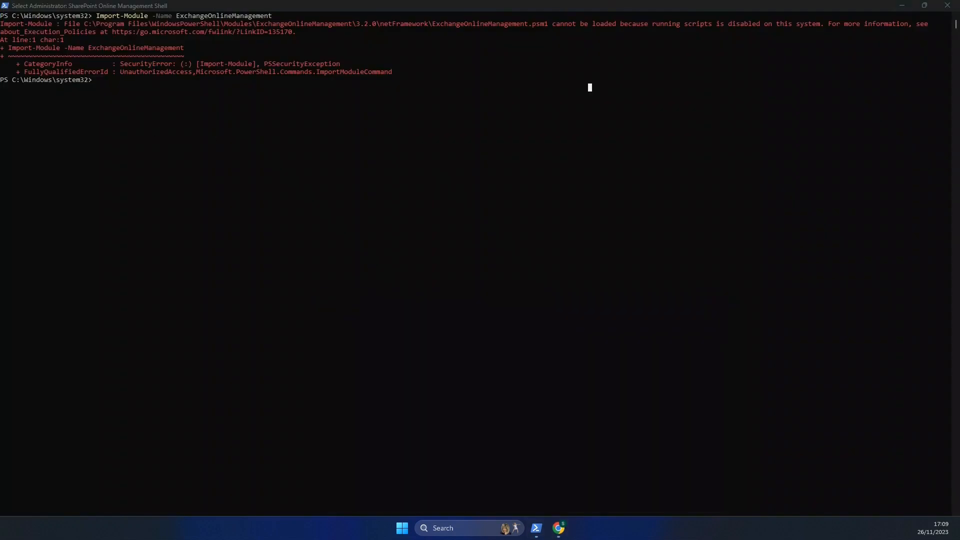
mouse_move(122, 5)
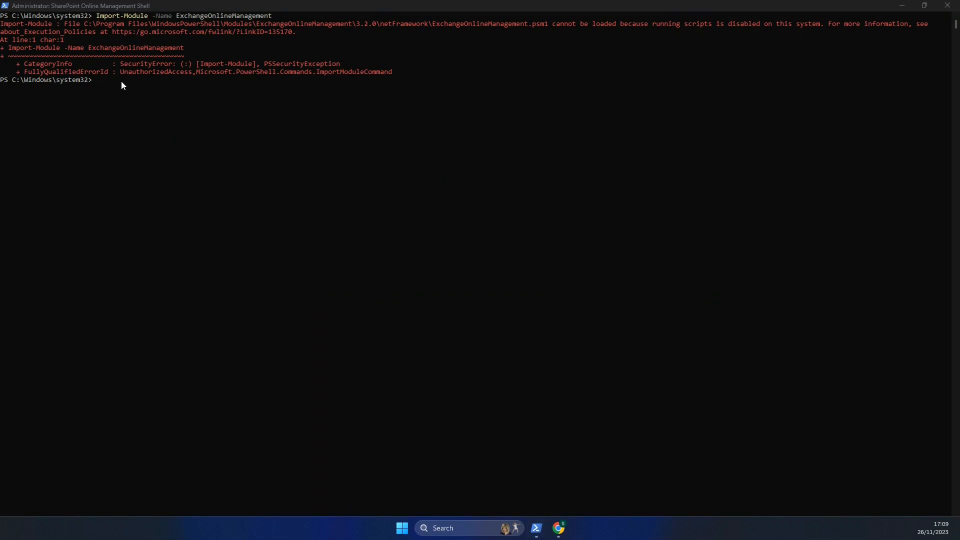
Run Get-ExecutionPolicy, which reports Restricted, with a quick look back at the docs
text(Get-ExecutionPolicy)
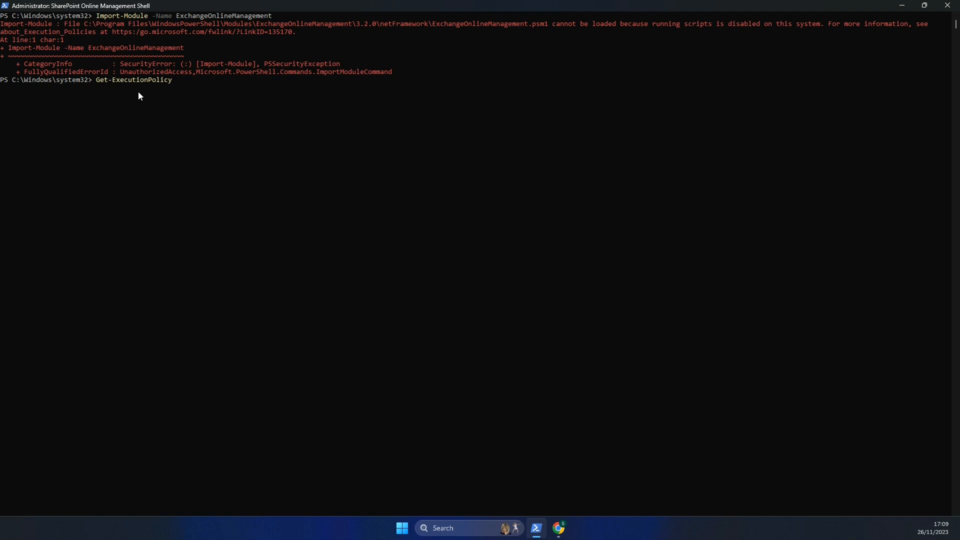
key(Return)
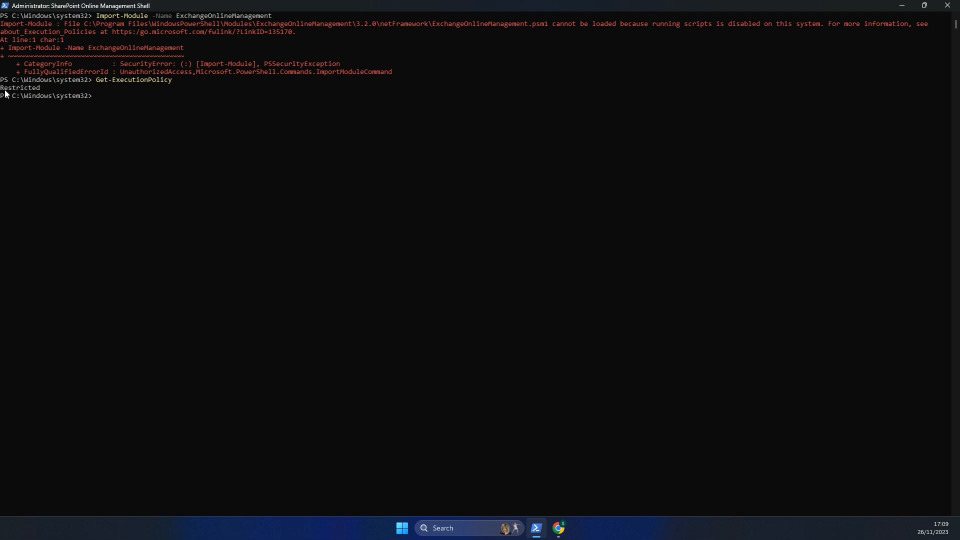
mouse_move(294, 42)
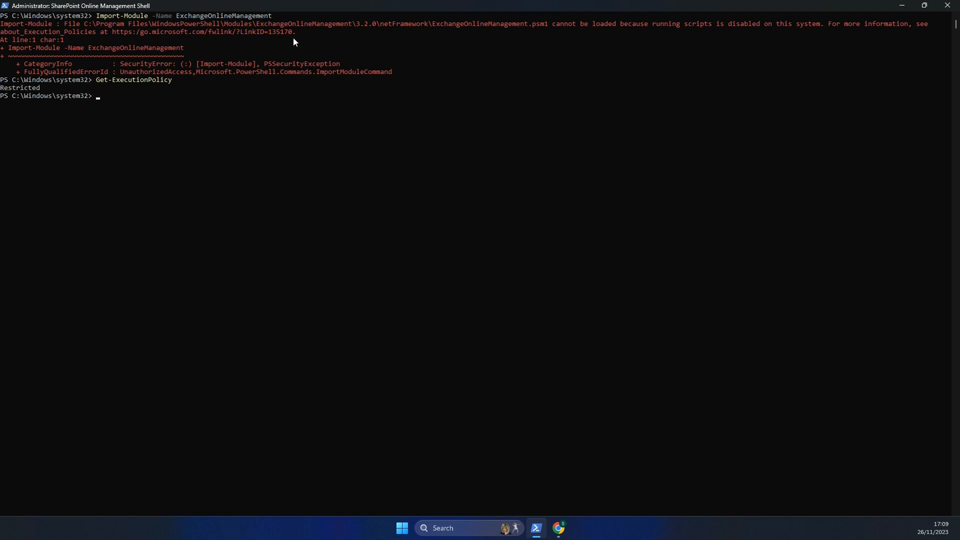
mouse_move(54, 36)
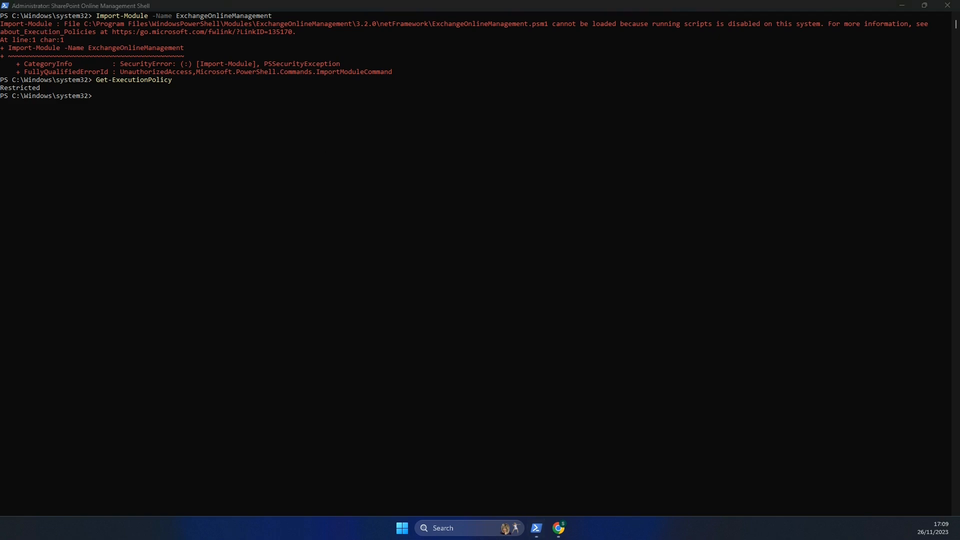
mouse_move(252, 528)
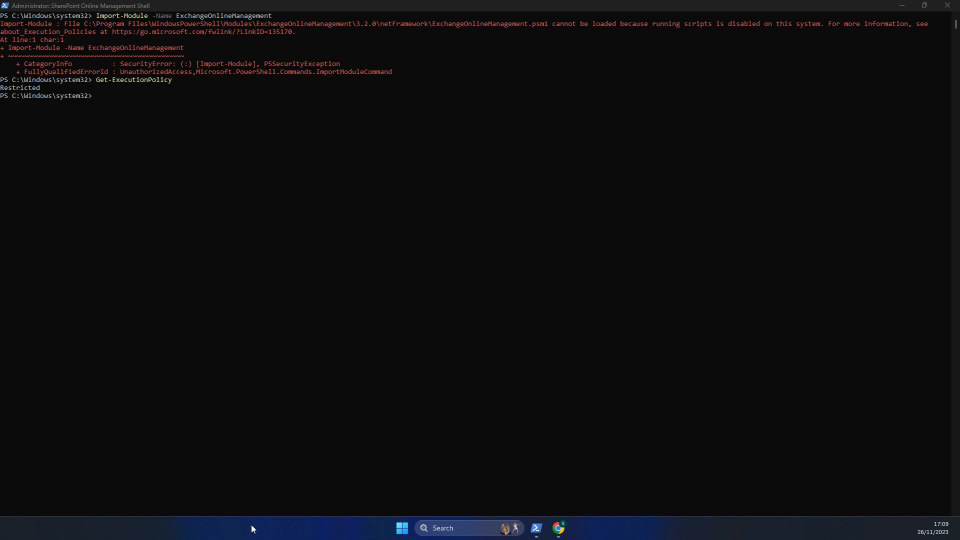
click(558, 531)
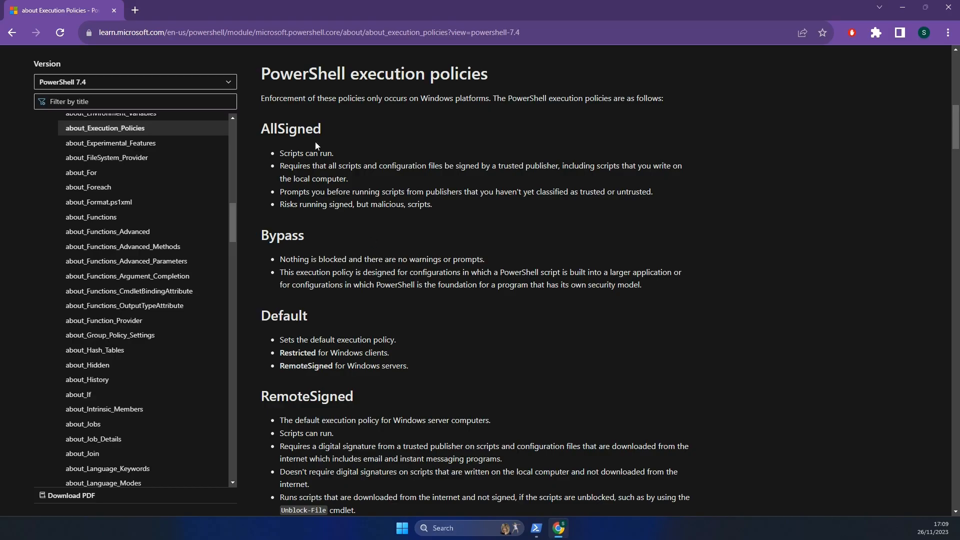
mouse_move(421, 168)
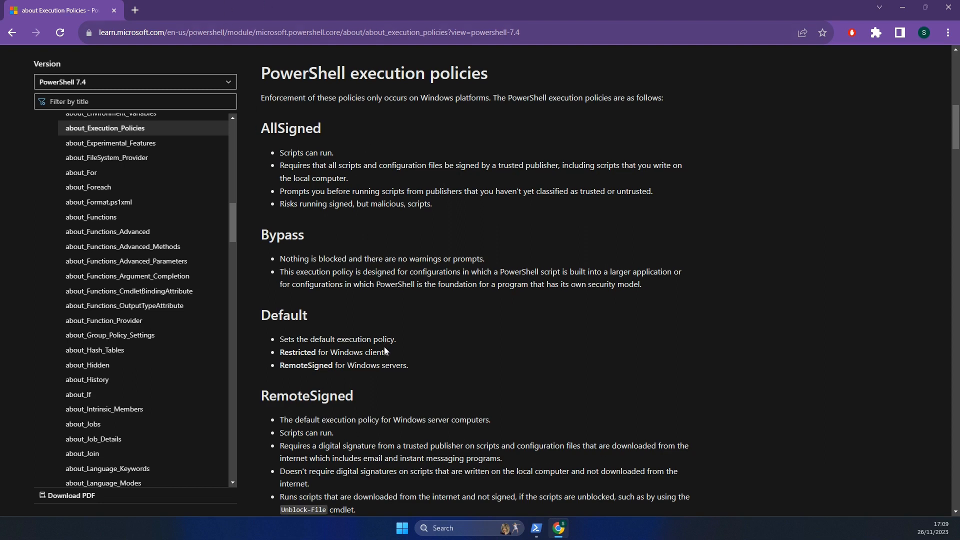
click(534, 532)
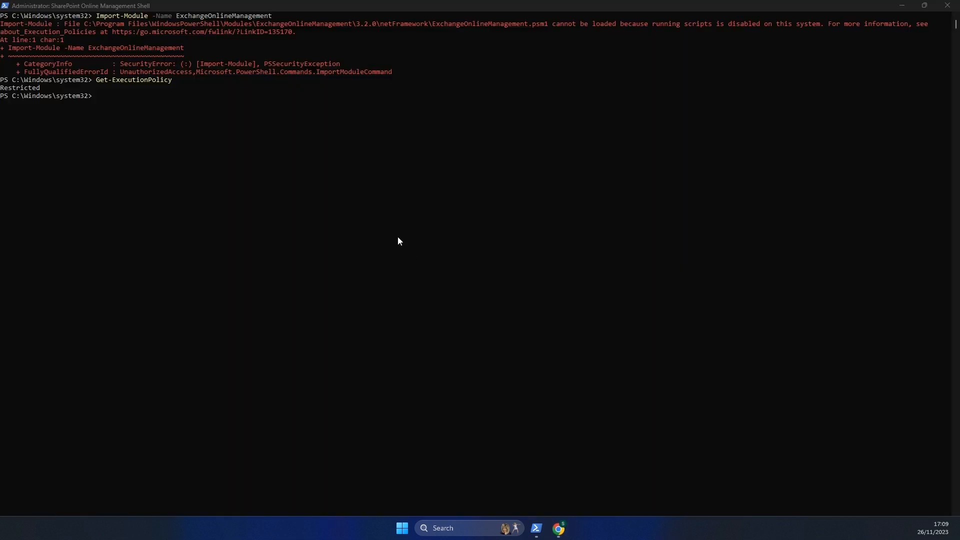
Set the execution policy to RemoteSigned, answering A (Yes to All), and recheck the policy
text(Set-ExecutionPolicy RemoteSigned)
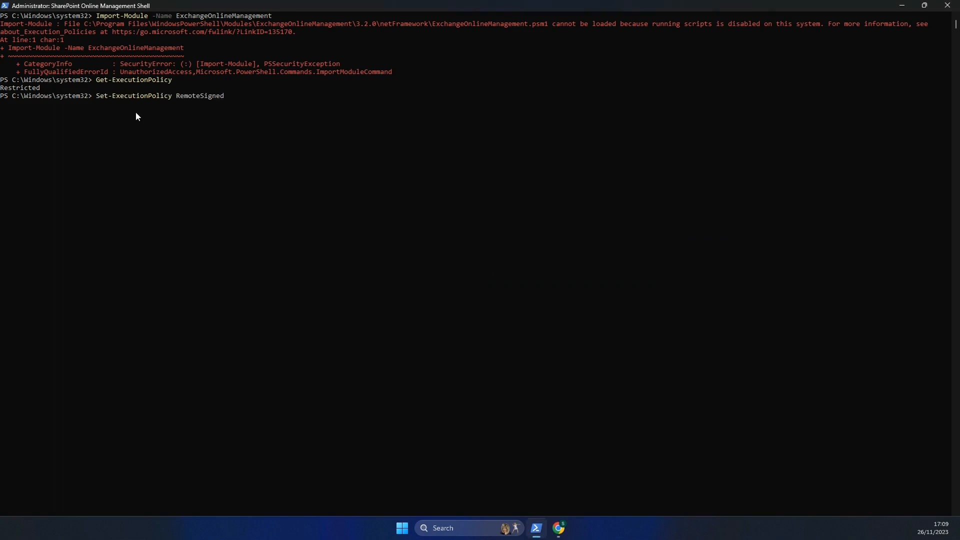
mouse_move(225, 110)
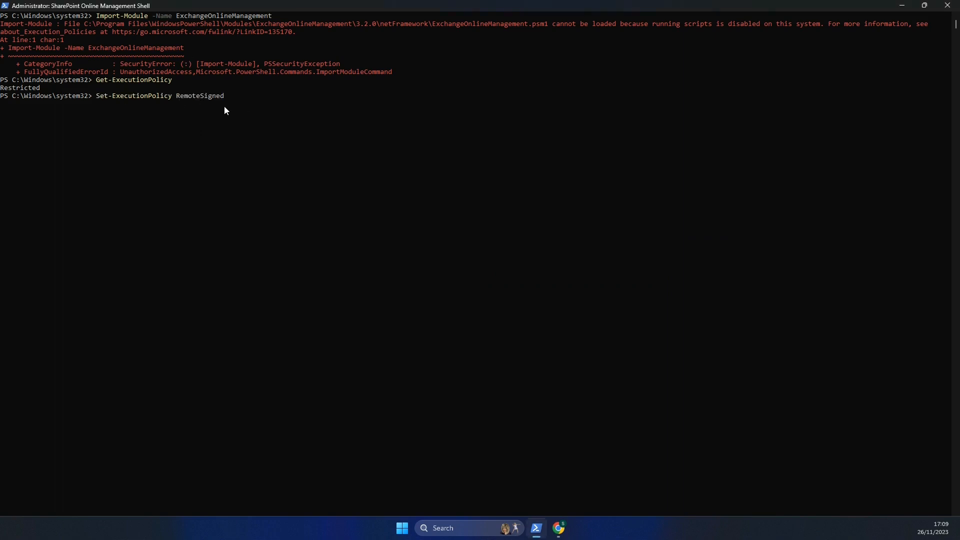
key(Return)
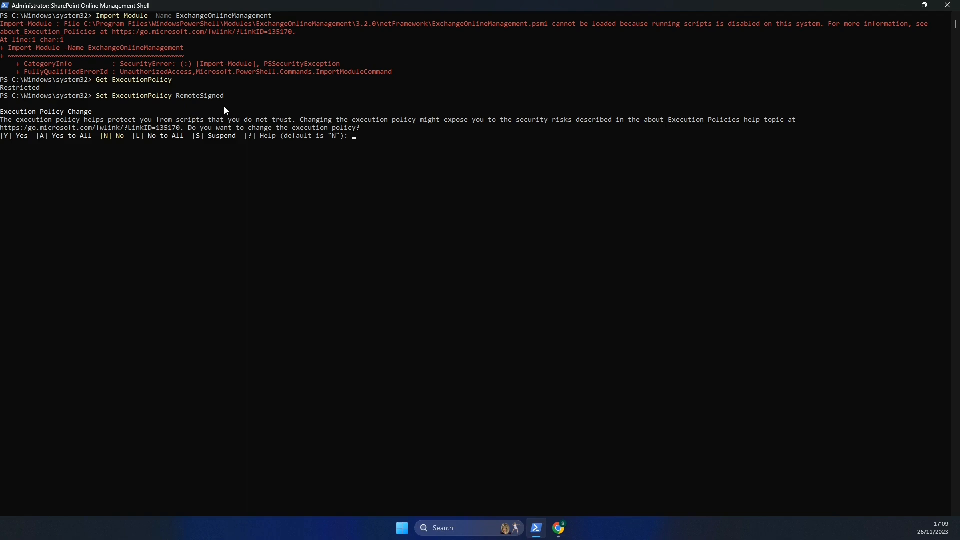
text(A)
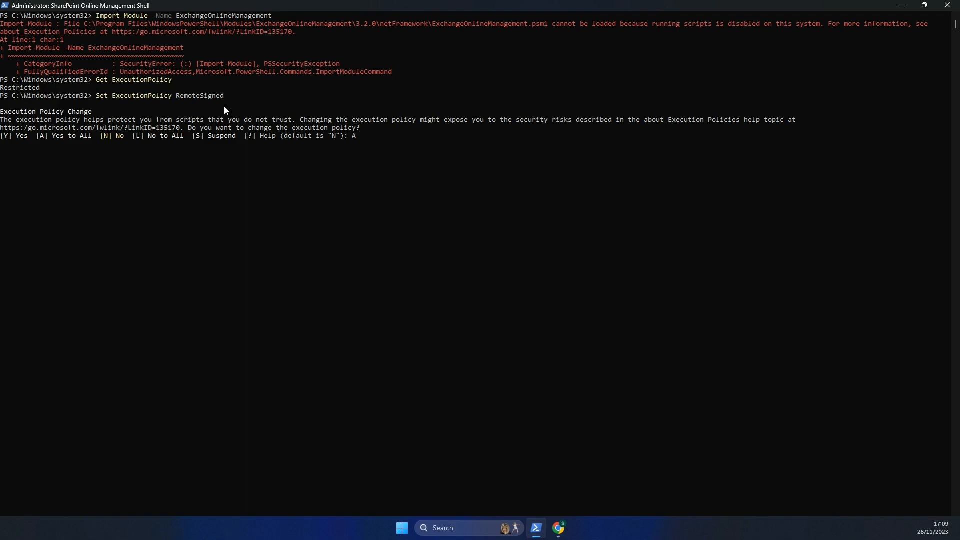
key(Return)
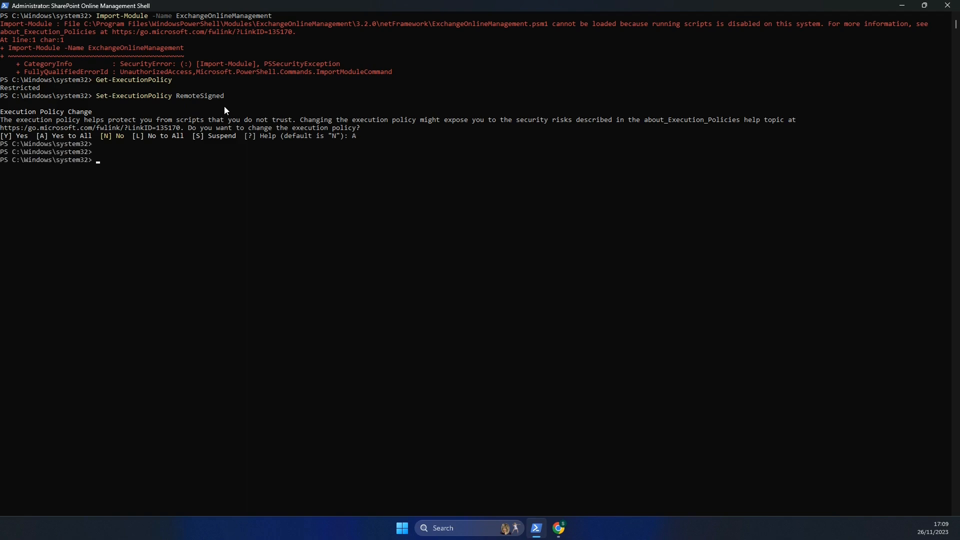
text(Get-ExecutionPolicy)
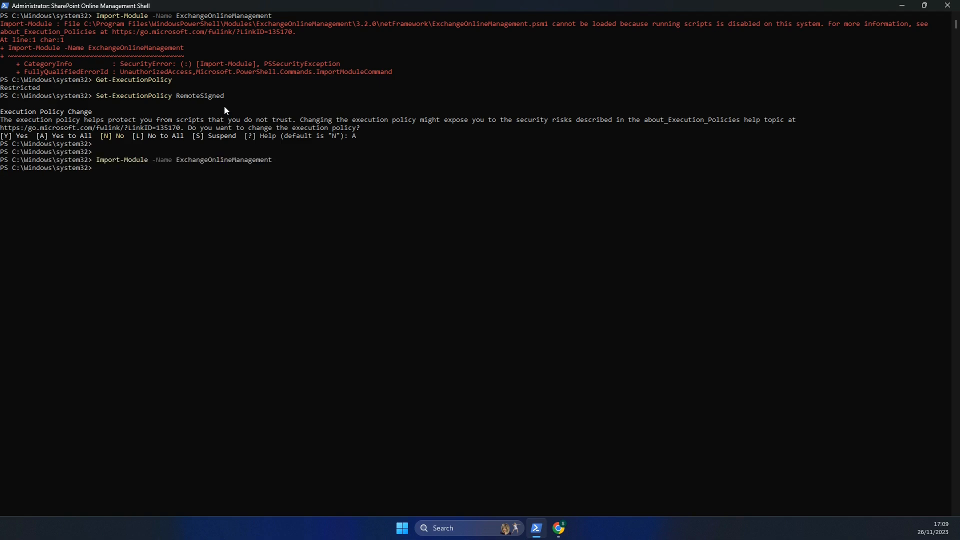
mouse_move(162, 174)
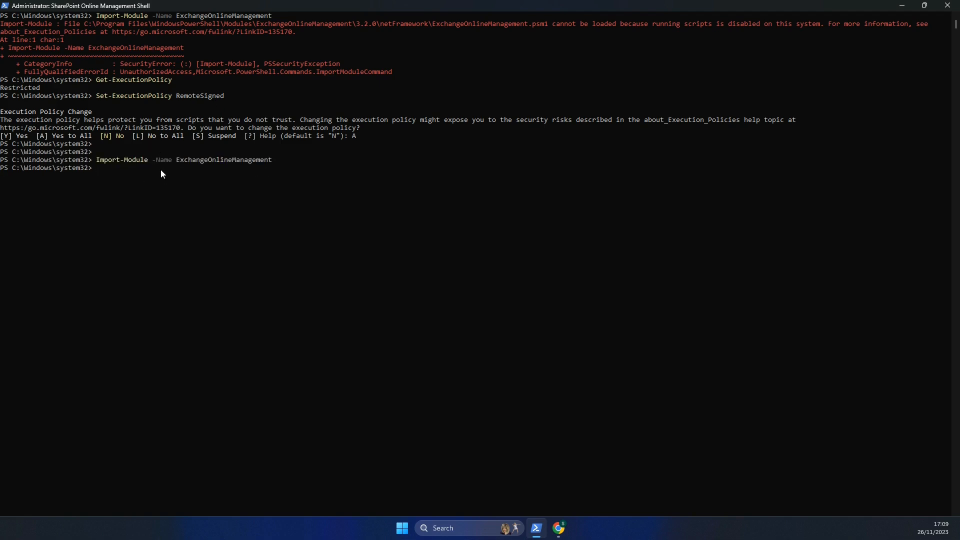